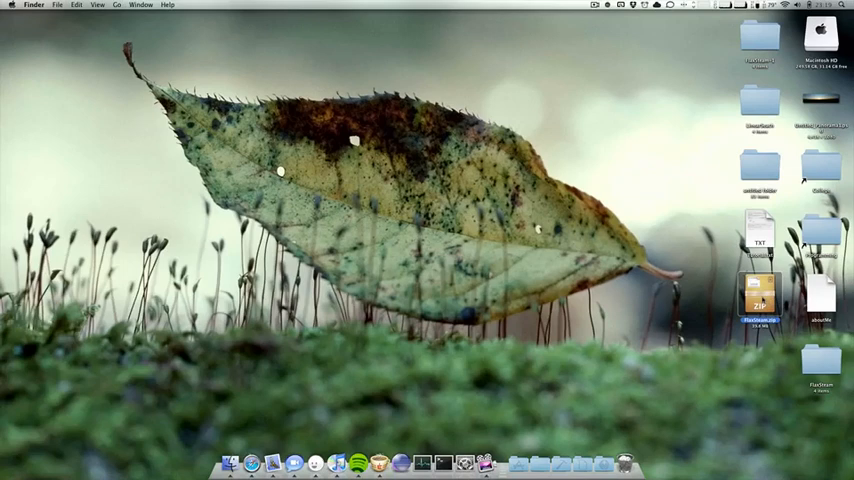
# Browse the PlayStation 3 wrapper folder and preview the Steam (PC) app and installer package.
pyautogui.doubleClick(756, 300)
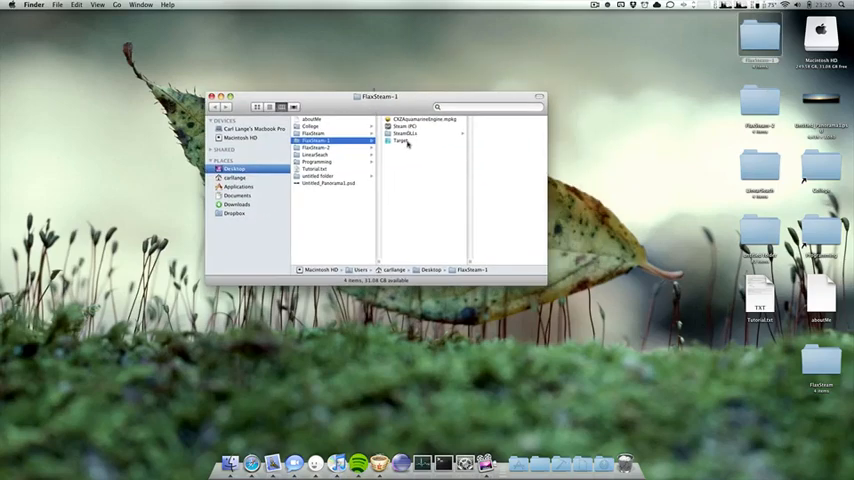
pyautogui.click(400, 144)
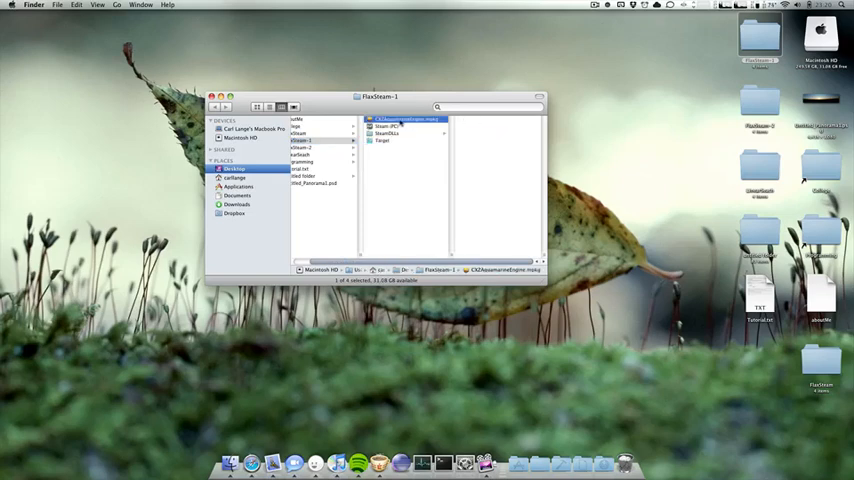
pyautogui.click(390, 132)
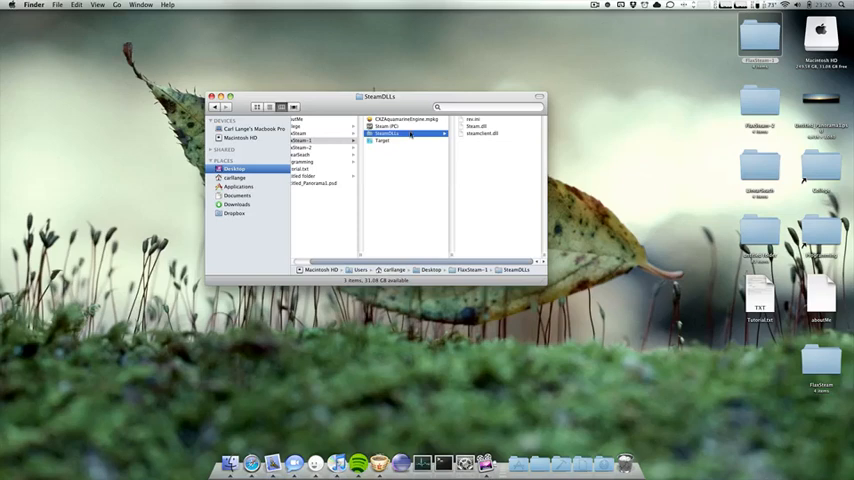
pyautogui.click(392, 126)
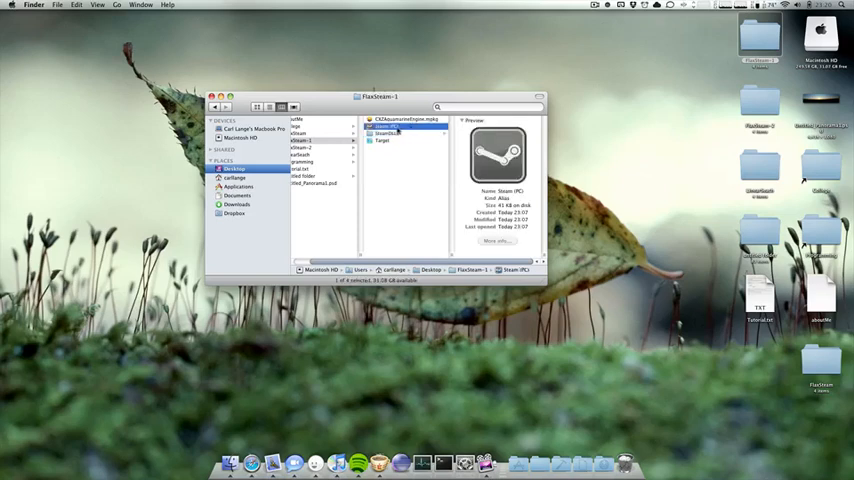
pyautogui.click(400, 124)
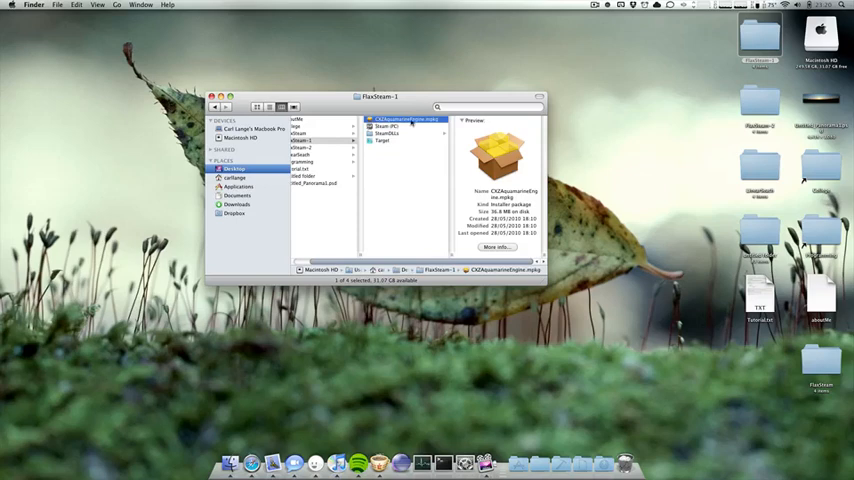
pyautogui.moveTo(462, 140)
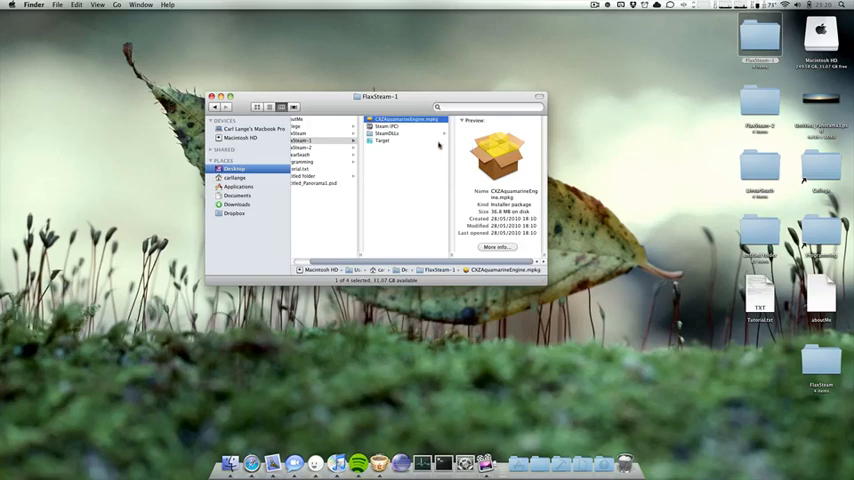
pyautogui.click(390, 132)
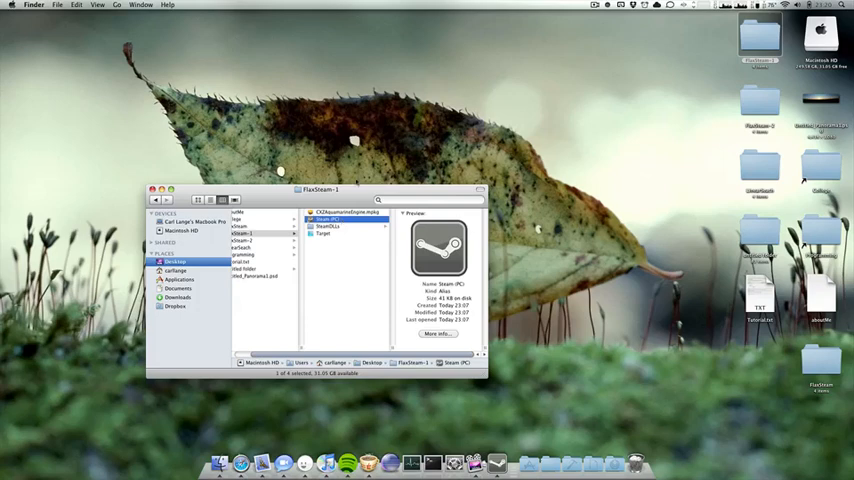
# Move the Finder window aside while Steam (PC) launches and loads its library.
pyautogui.moveTo(320, 188); pyautogui.dragTo(258, 220)
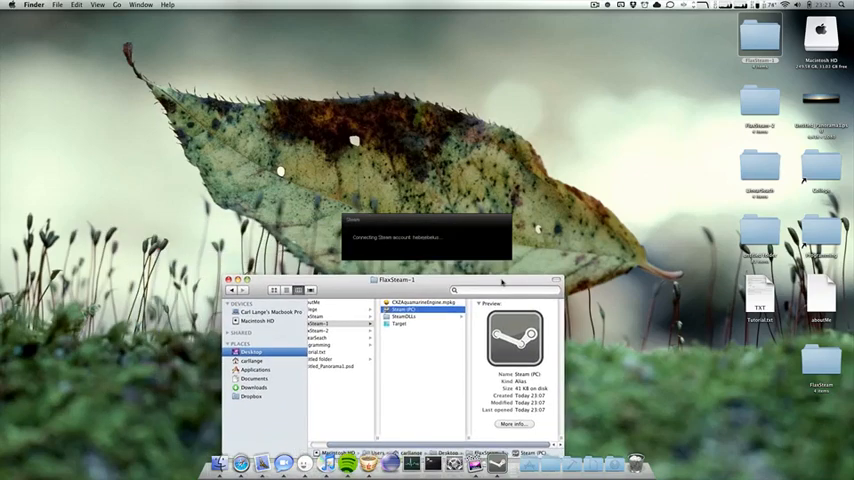
pyautogui.moveTo(396, 280); pyautogui.dragTo(296, 252)
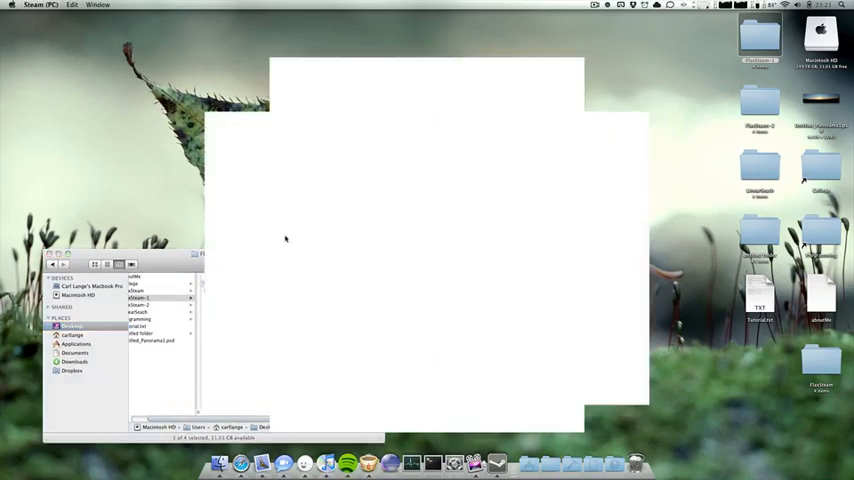
pyautogui.moveTo(430, 122)
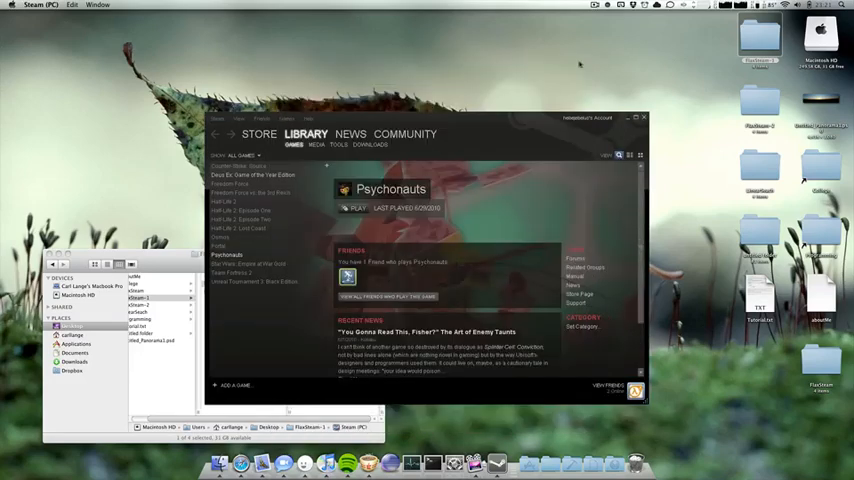
pyautogui.moveTo(310, 238)
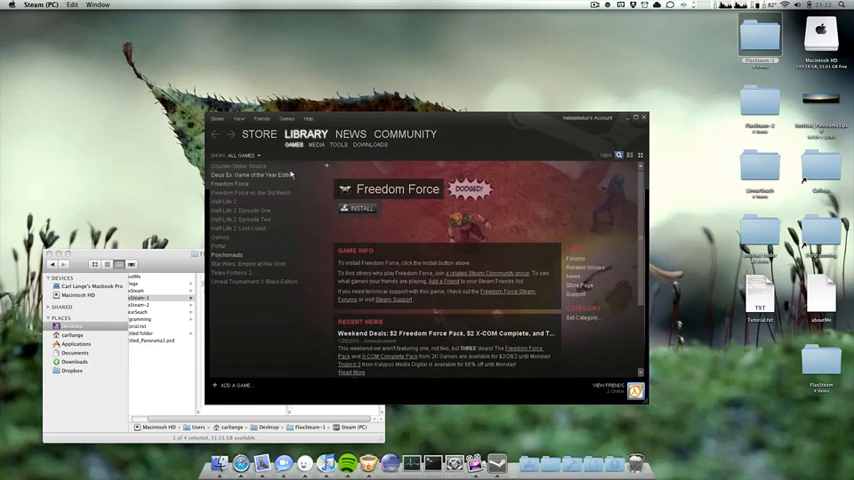
pyautogui.moveTo(228, 258)
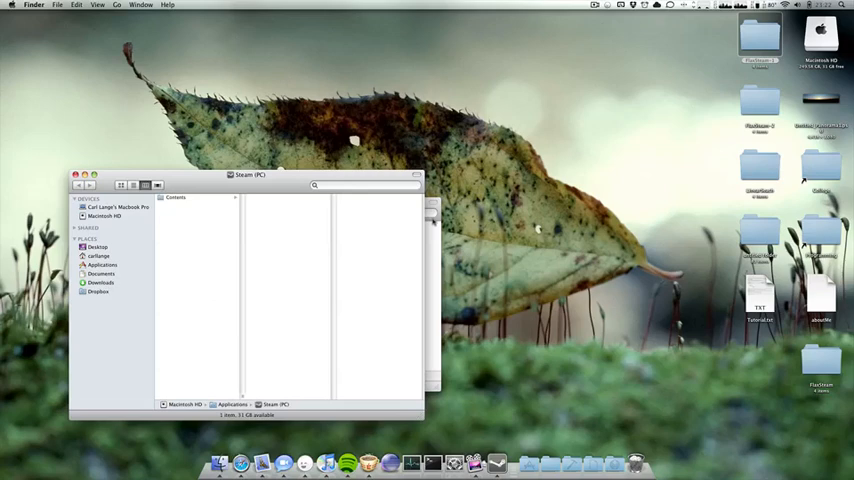
# Show Package Contents of Steam (PC) and enter its Contents folder.
pyautogui.rightClick(230, 368)
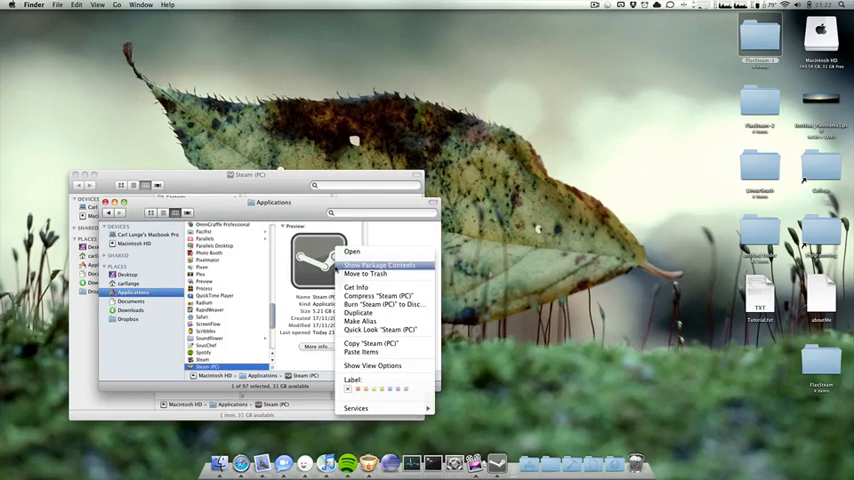
pyautogui.click(382, 264)
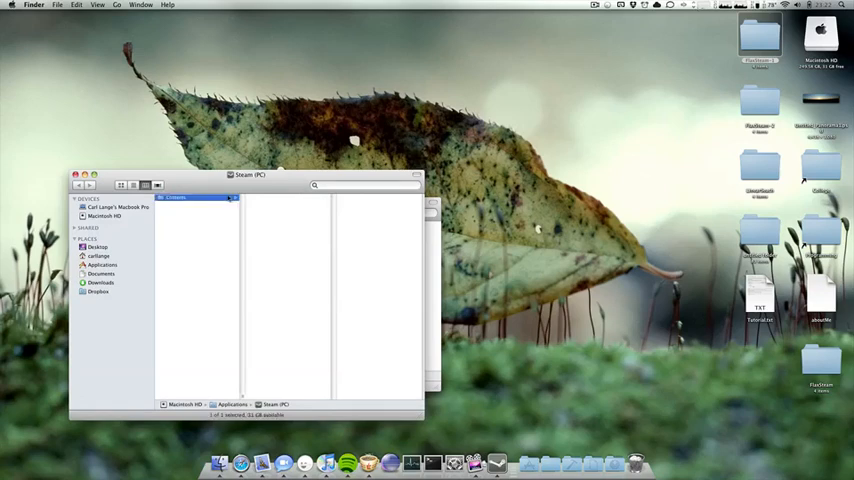
pyautogui.doubleClick(200, 196)
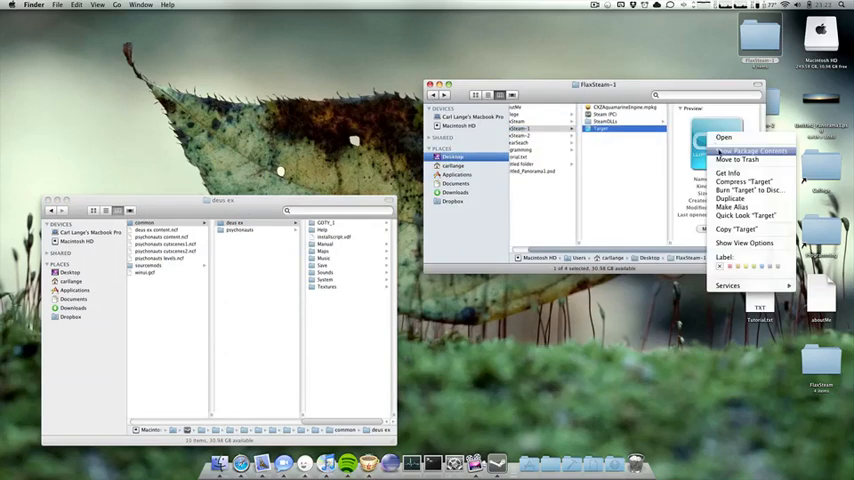
# Show Package Contents of the Target wrapper app beside the Steam game files.
pyautogui.click(746, 156)
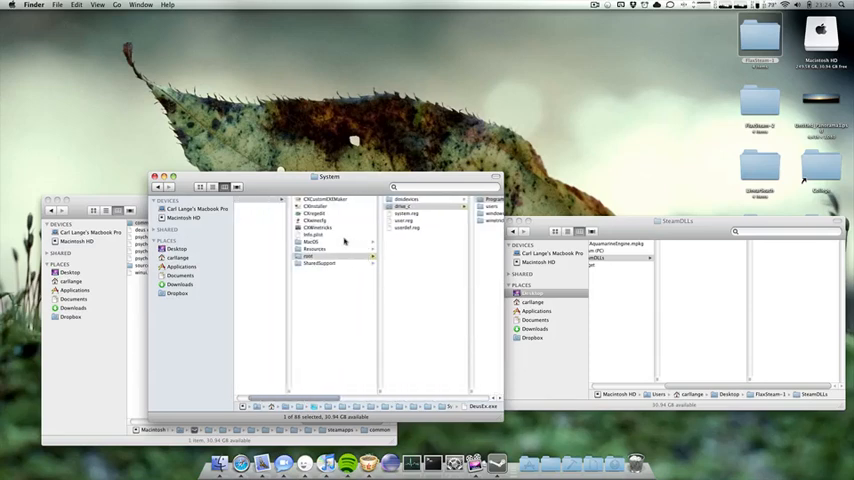
# Set the CXBottle executable path to /Program Files/Deus Ex/System/DeusEx.exe in Info.plist.
pyautogui.click(320, 234)
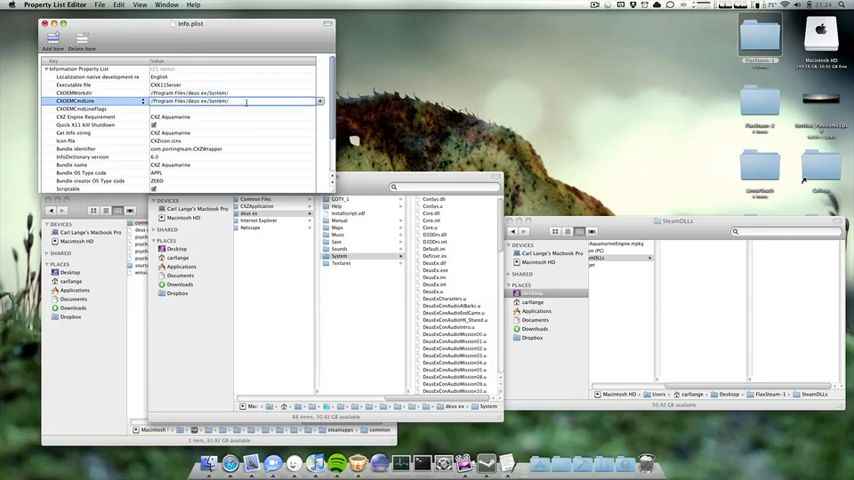
pyautogui.write('Deus')
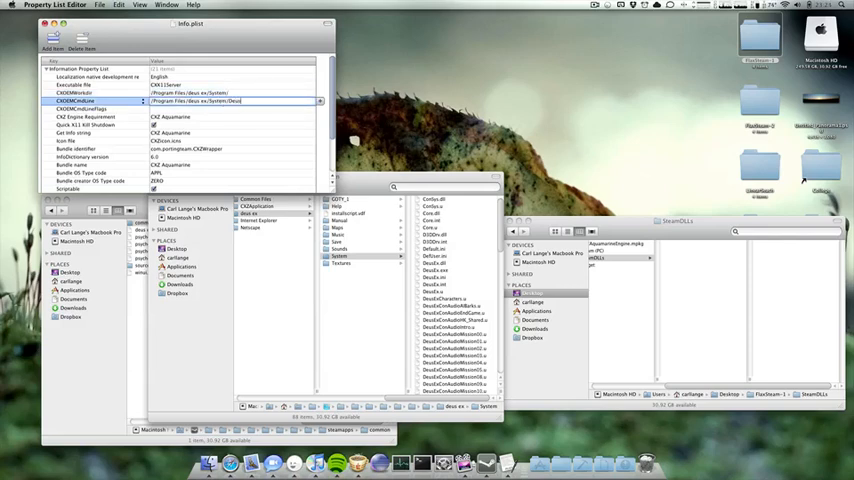
pyautogui.write('DeusEx.exe')
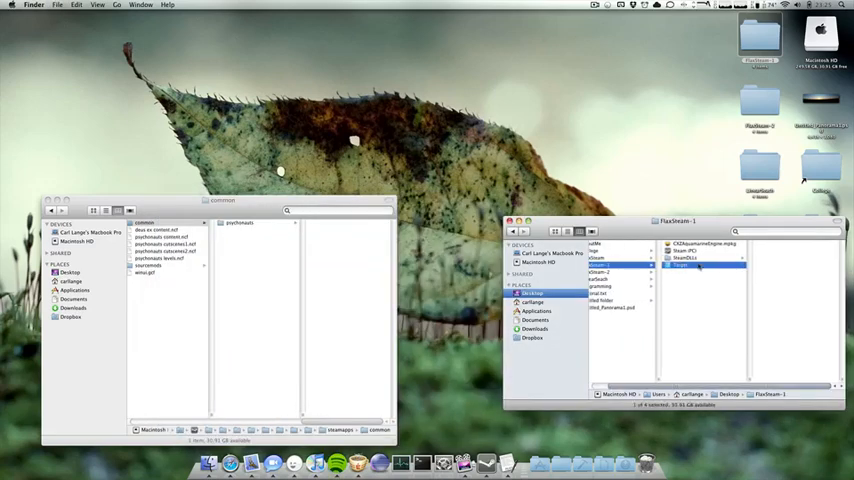
# Select the finished Target wrapper app in the PlayStation 3 folder to preview its details.
pyautogui.click(680, 268)
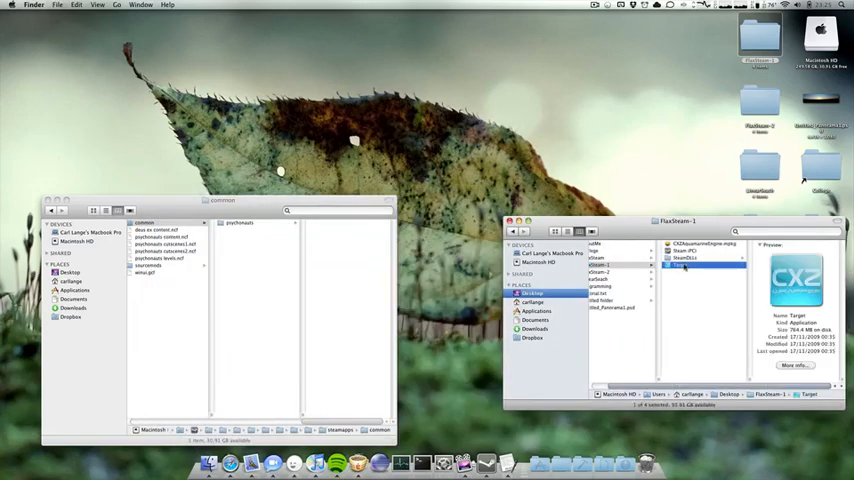